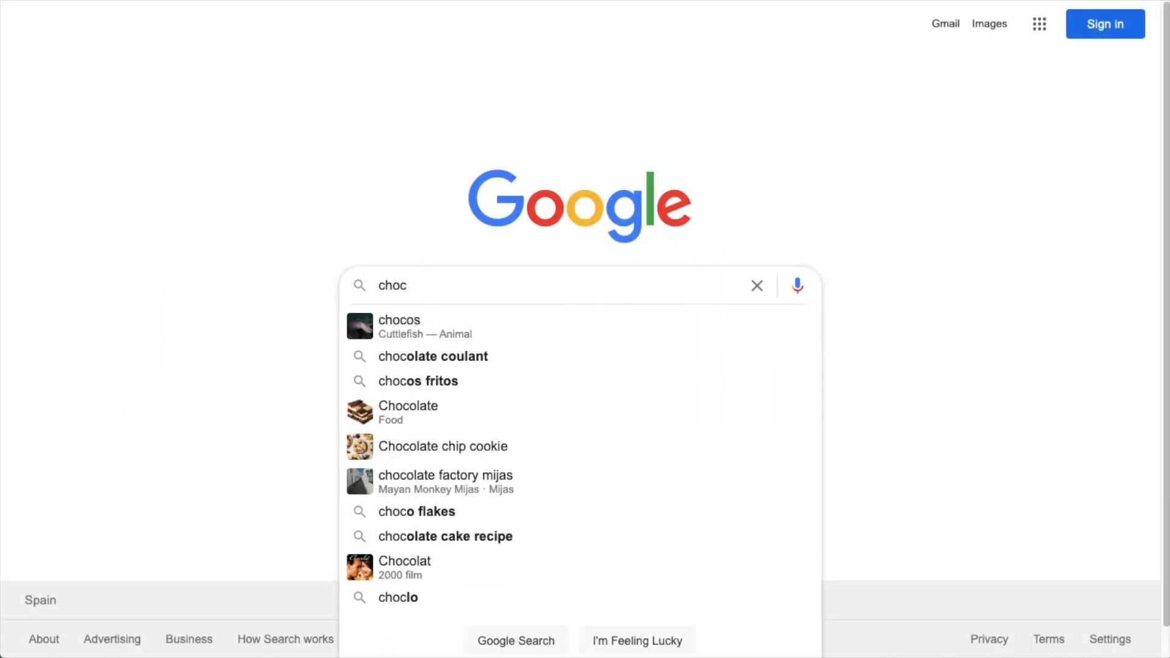
Search Google for 'chocolate cake recipe' from the 'choc' suggestions.
left_click(445, 536)
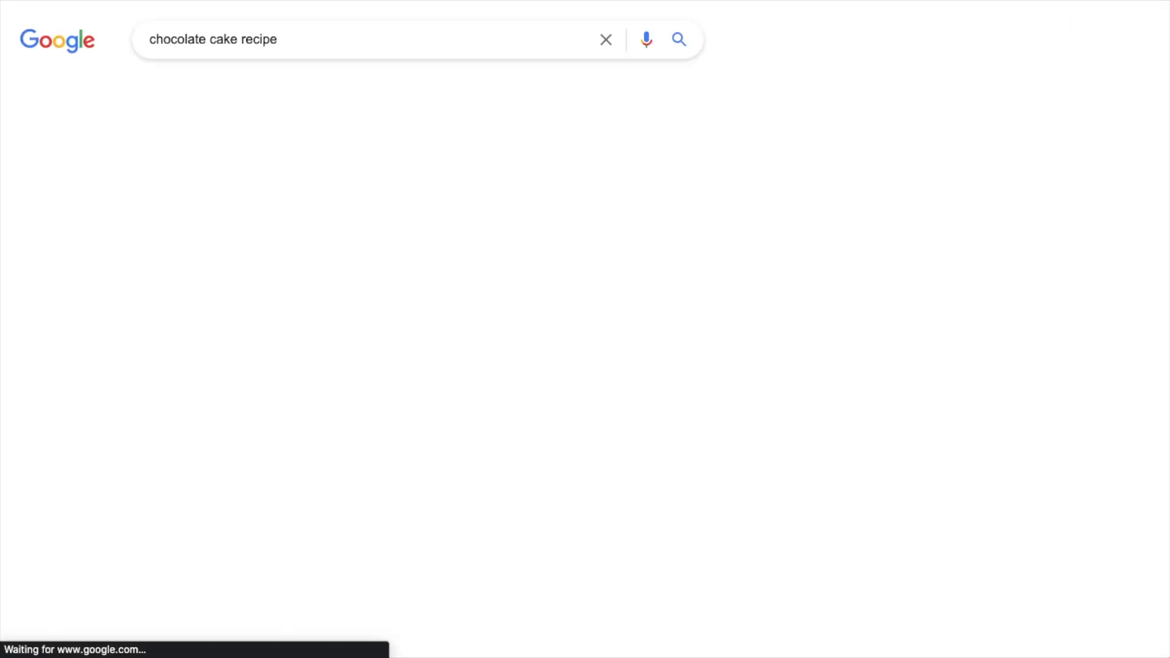
left_click(678, 39)
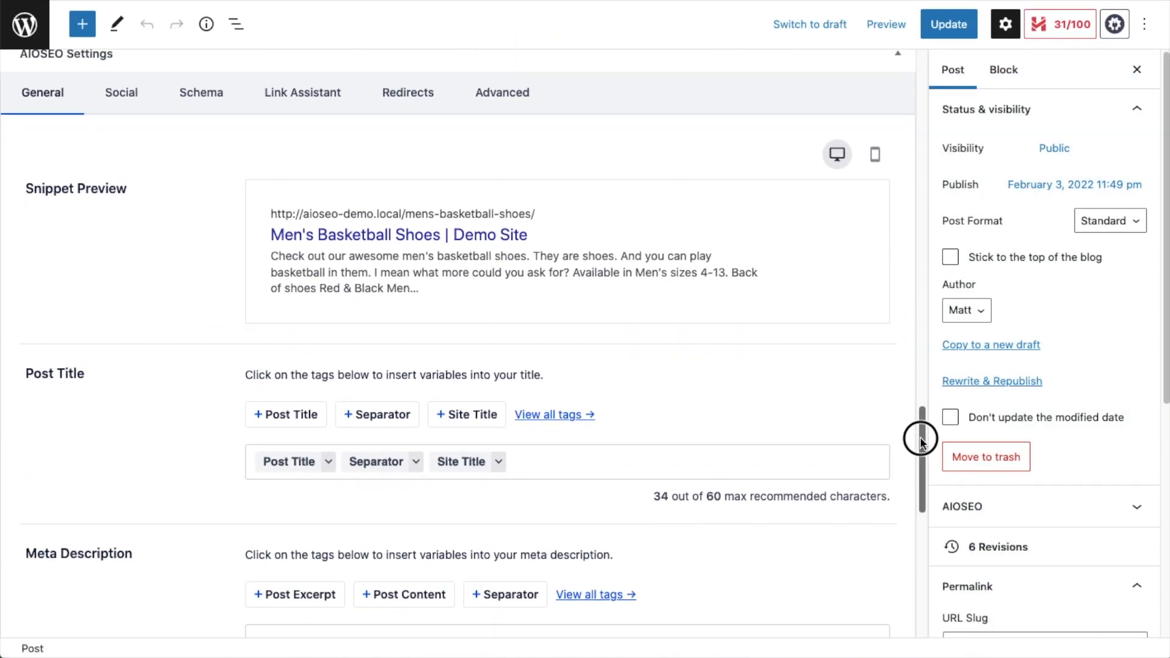
Open the TOC Demo post for editing from the Posts list.
left_click(201, 91)
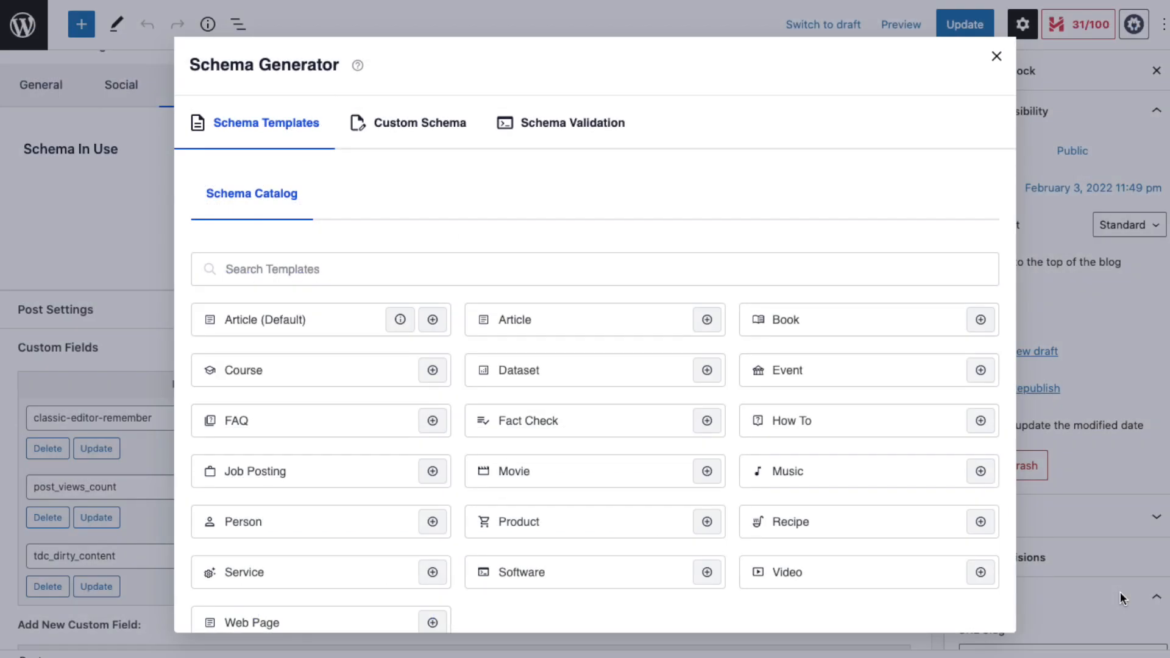
left_click(996, 56)
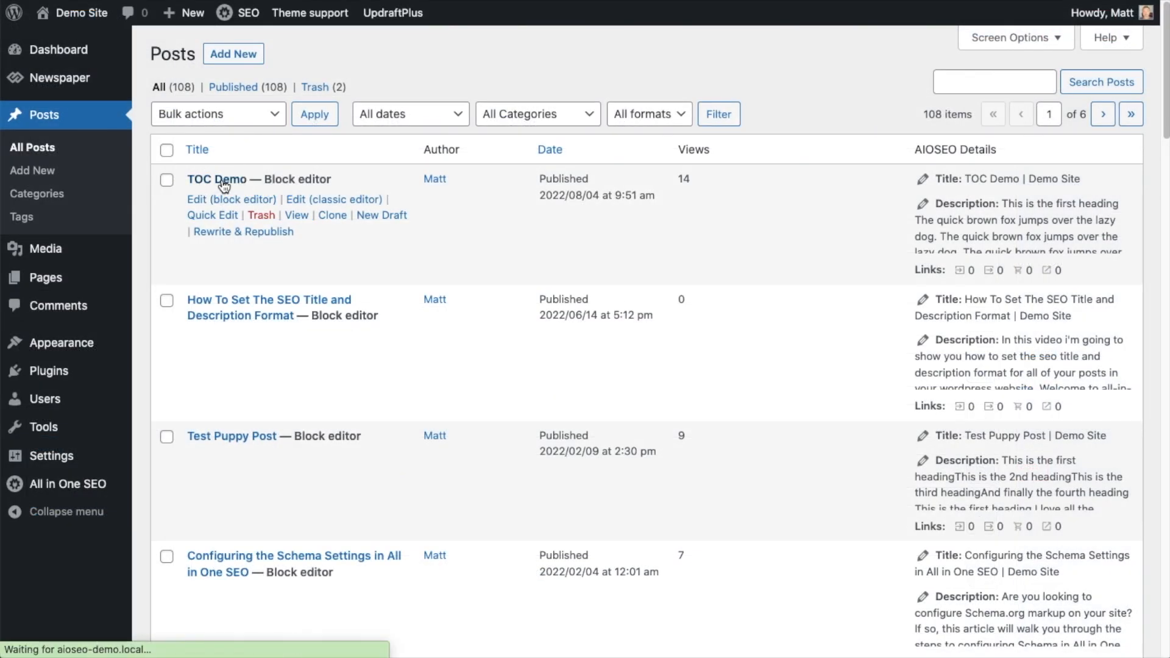
left_click(217, 178)
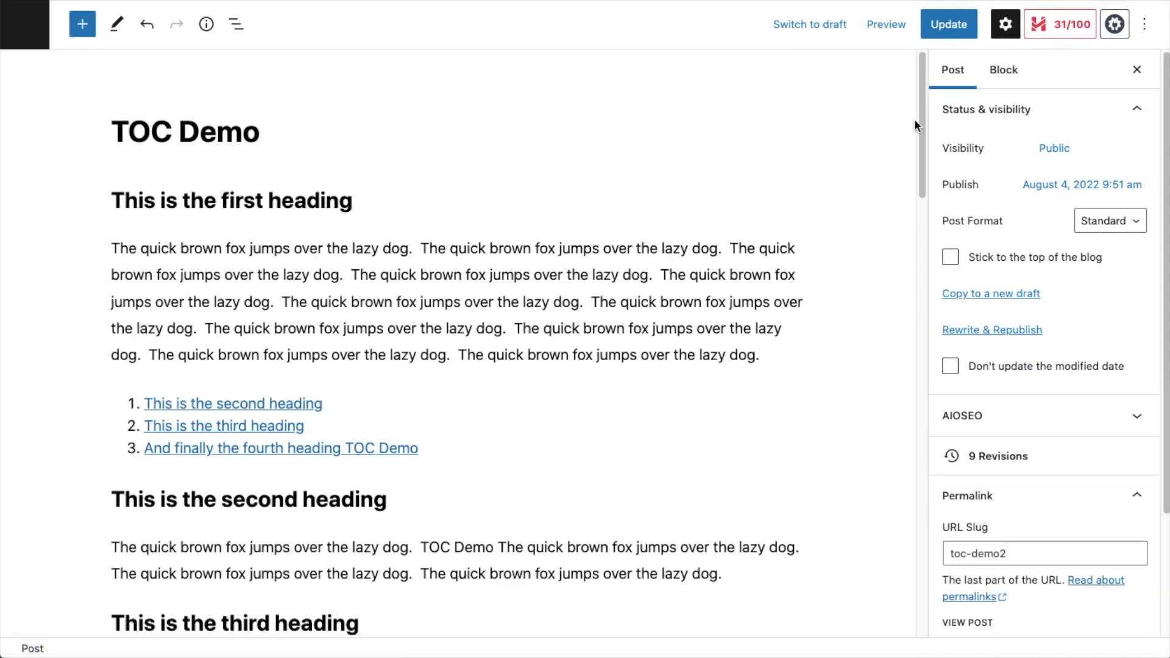
Show the post's AIOSEO Schema settings and start generating a schema.
scroll("down", 3)
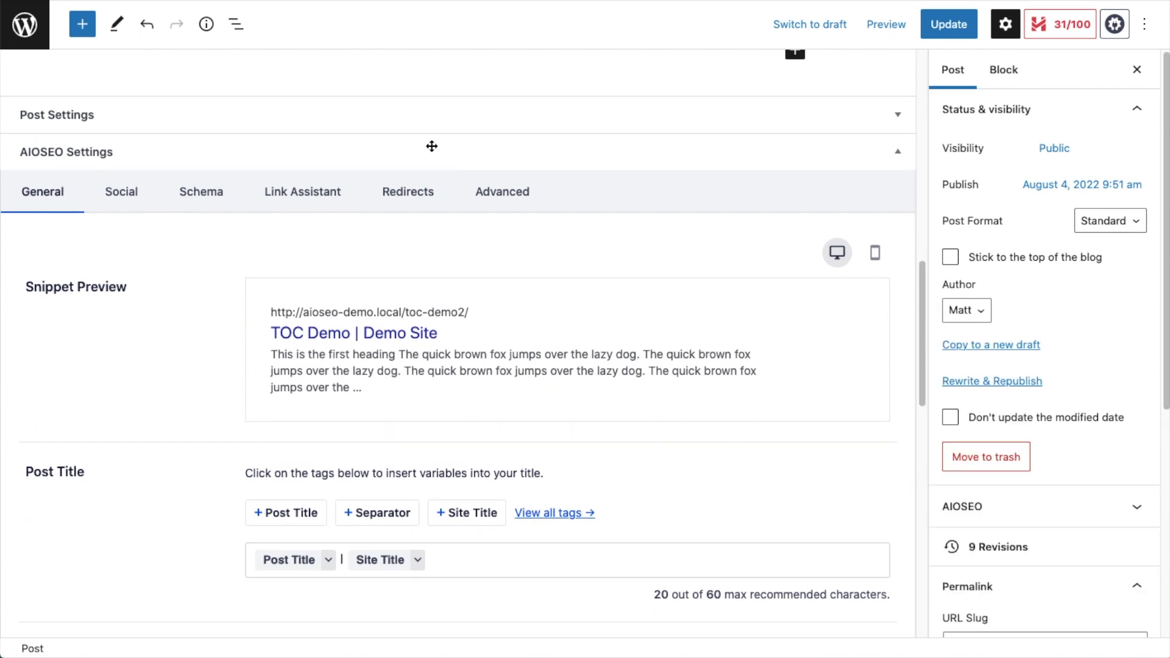
left_click(202, 192)
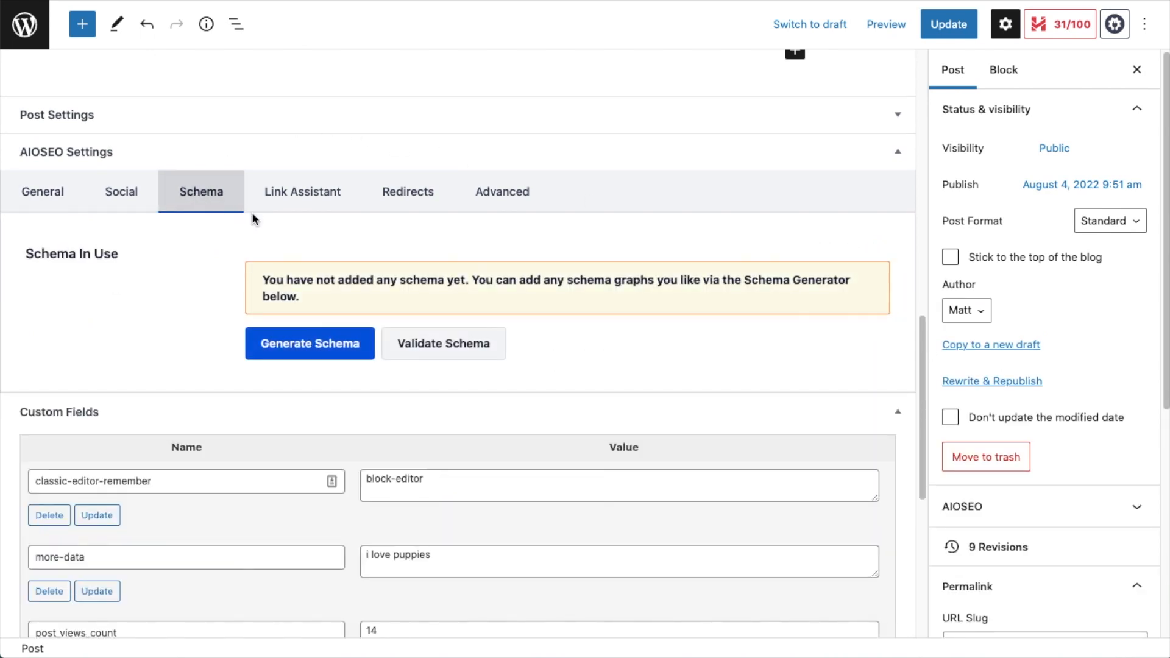
left_click(308, 344)
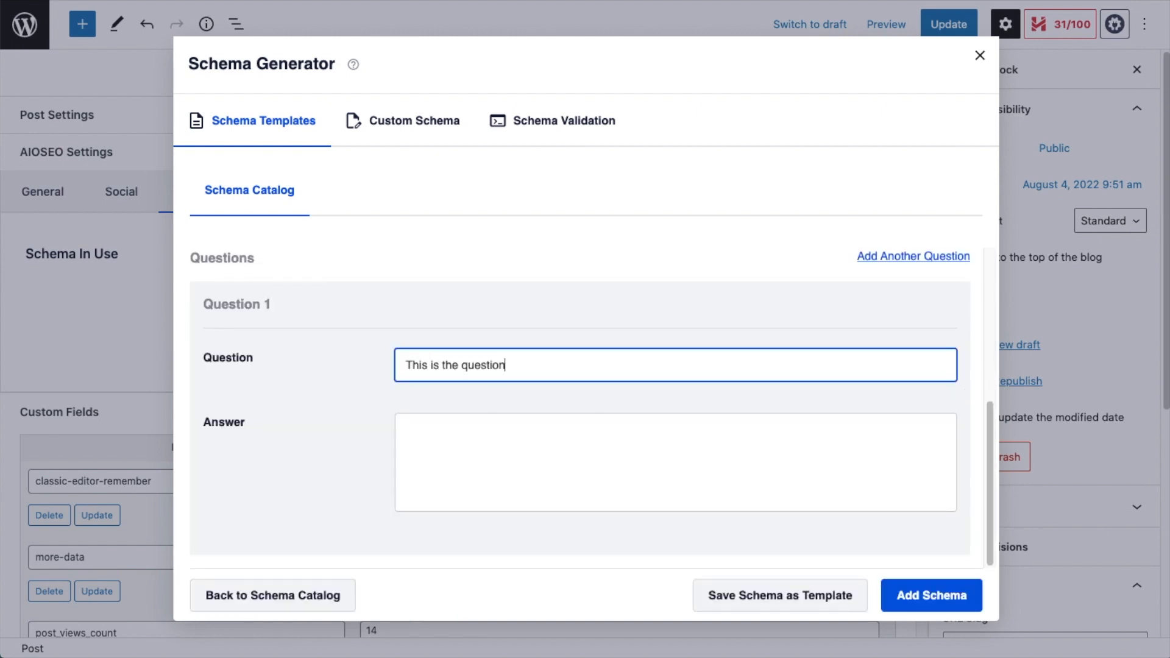
Add an FAQ schema with answer 'This is the answer' to the post.
type("This is the answer")
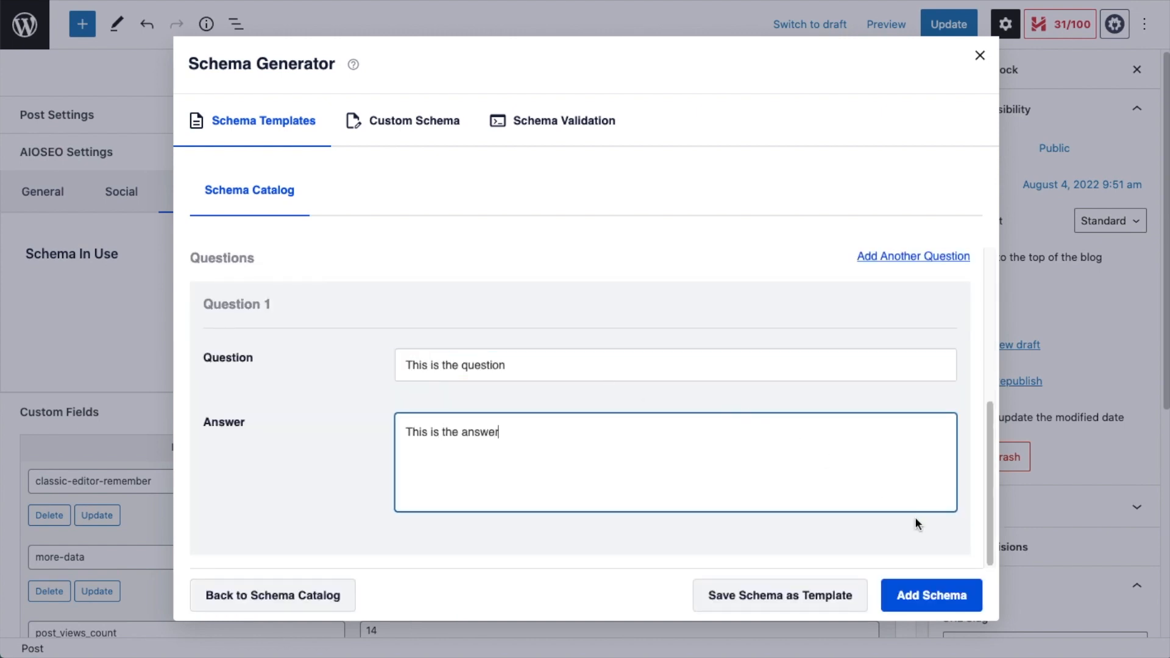
left_click(931, 594)
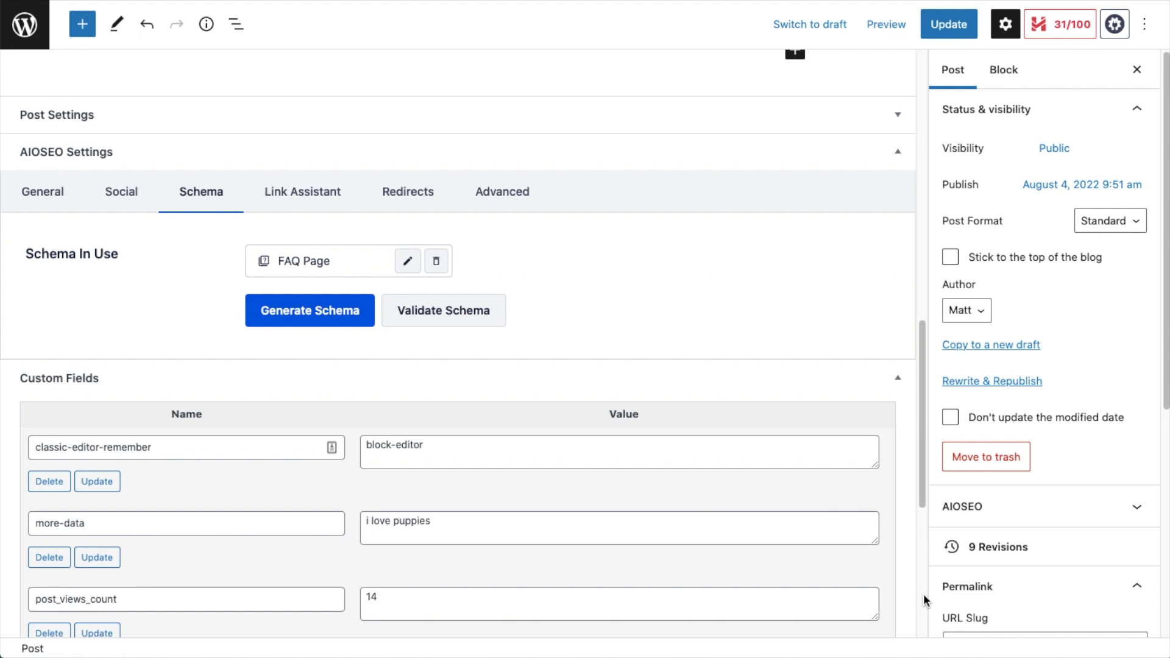
mouse_move(455, 306)
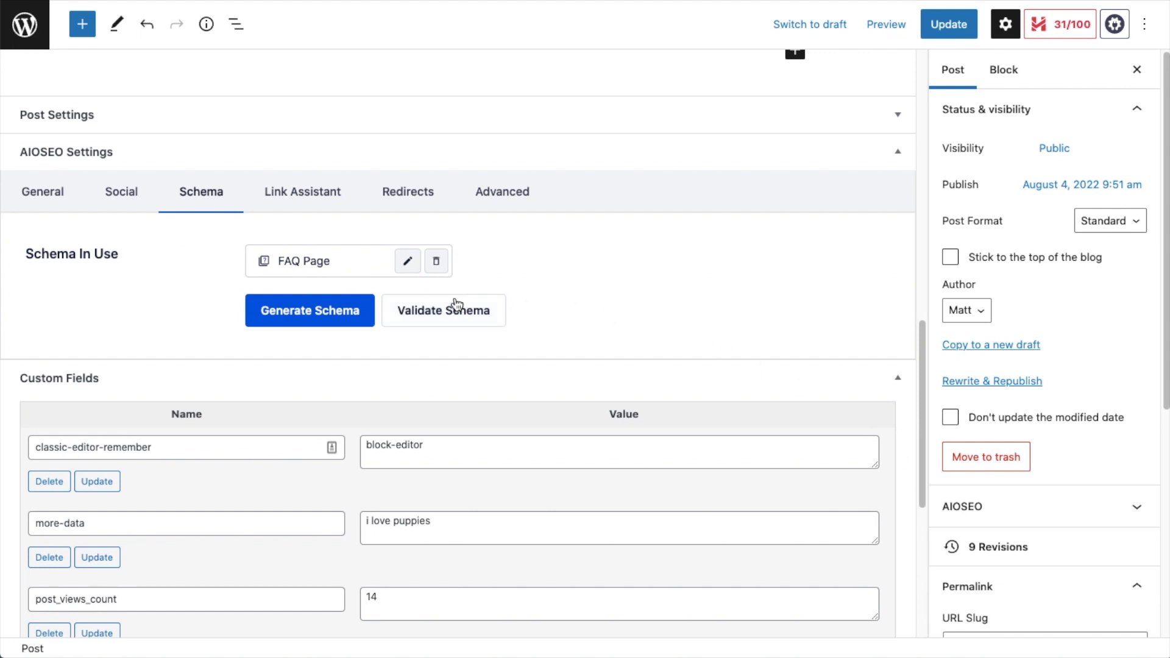
Validate the schema code with Google's Rich Results Test, getting 2 valid items.
left_click(442, 310)
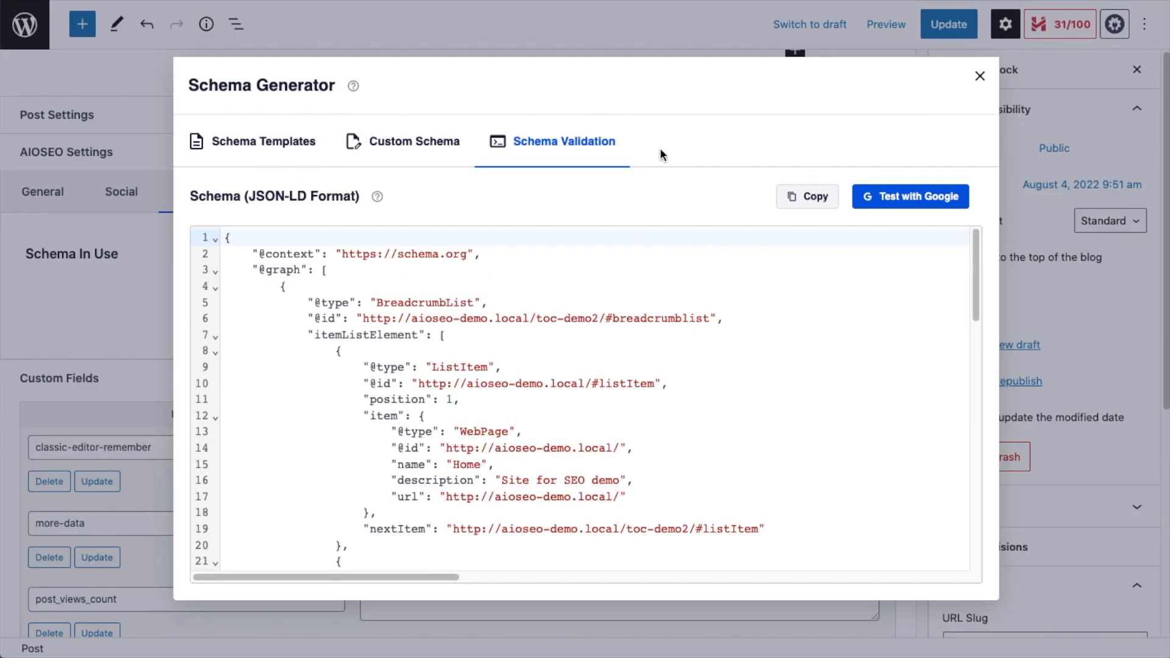
left_click(909, 196)
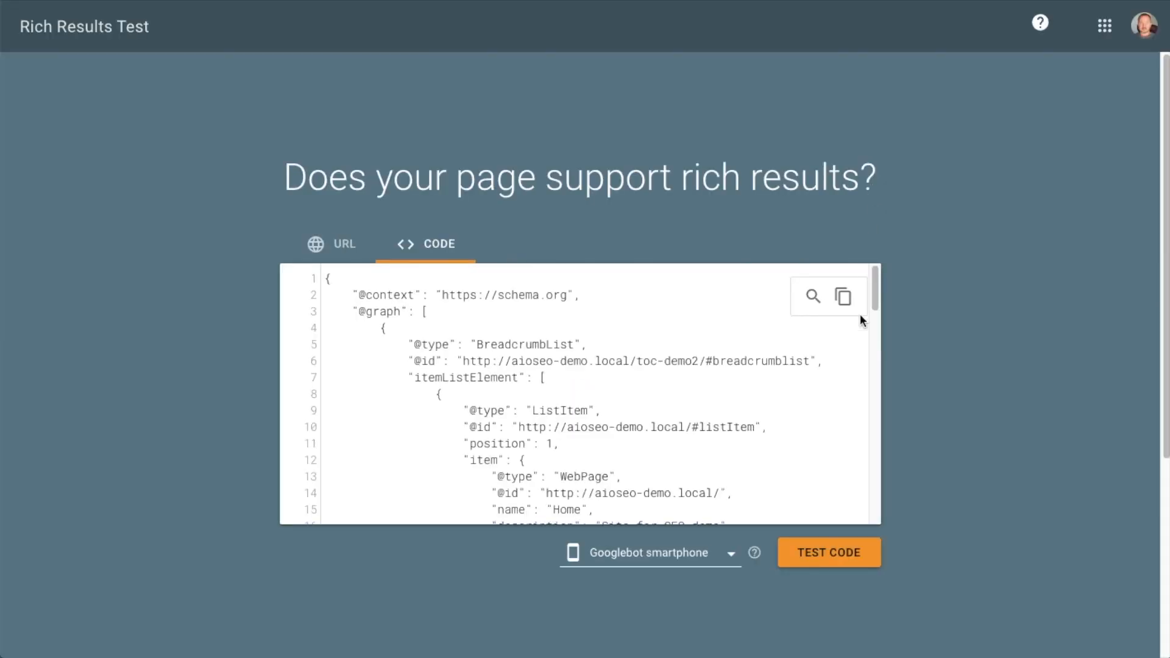
left_click(828, 552)
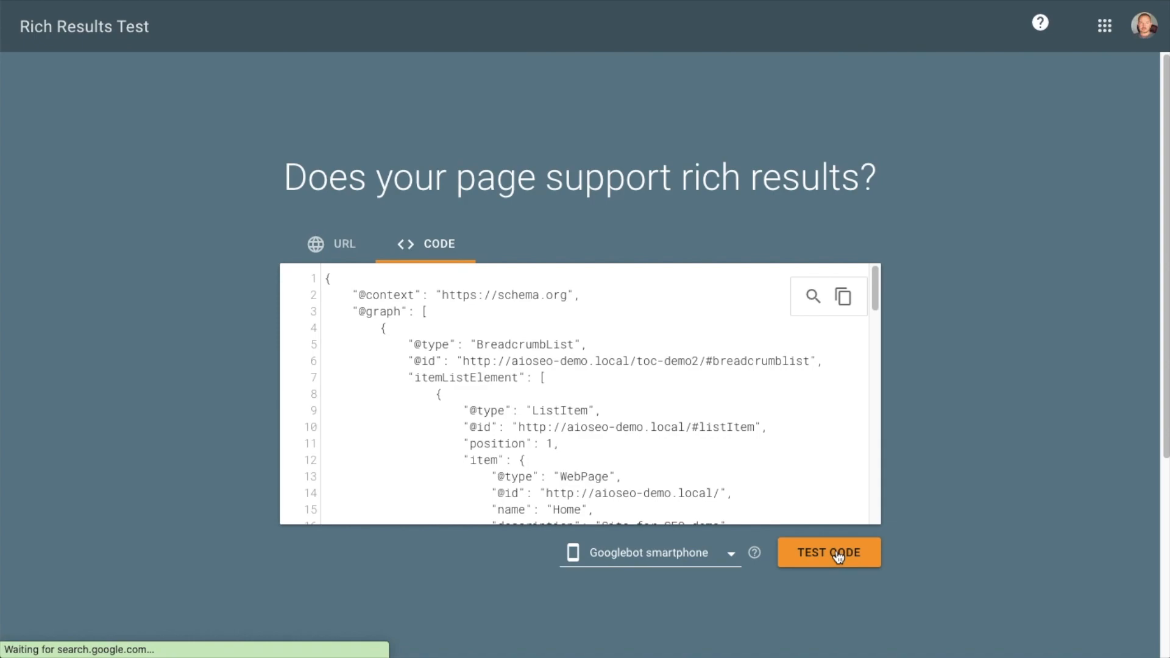
left_click(829, 552)
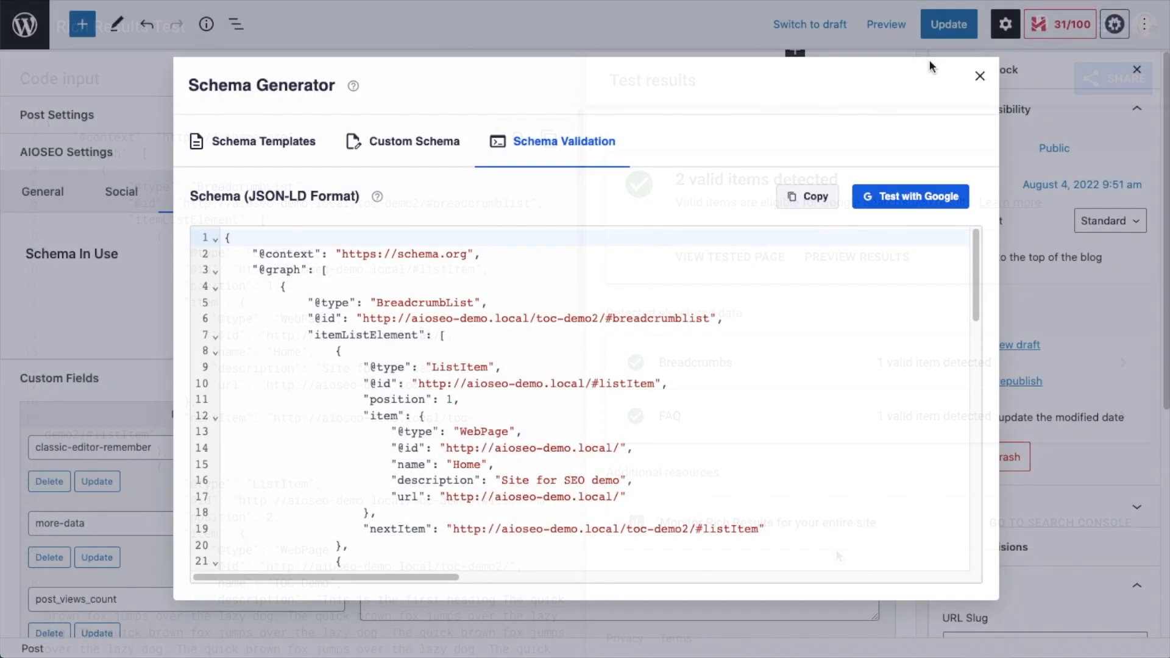
Close the schema generator and update the post, keeping its FAQ Page schema.
left_click(980, 76)
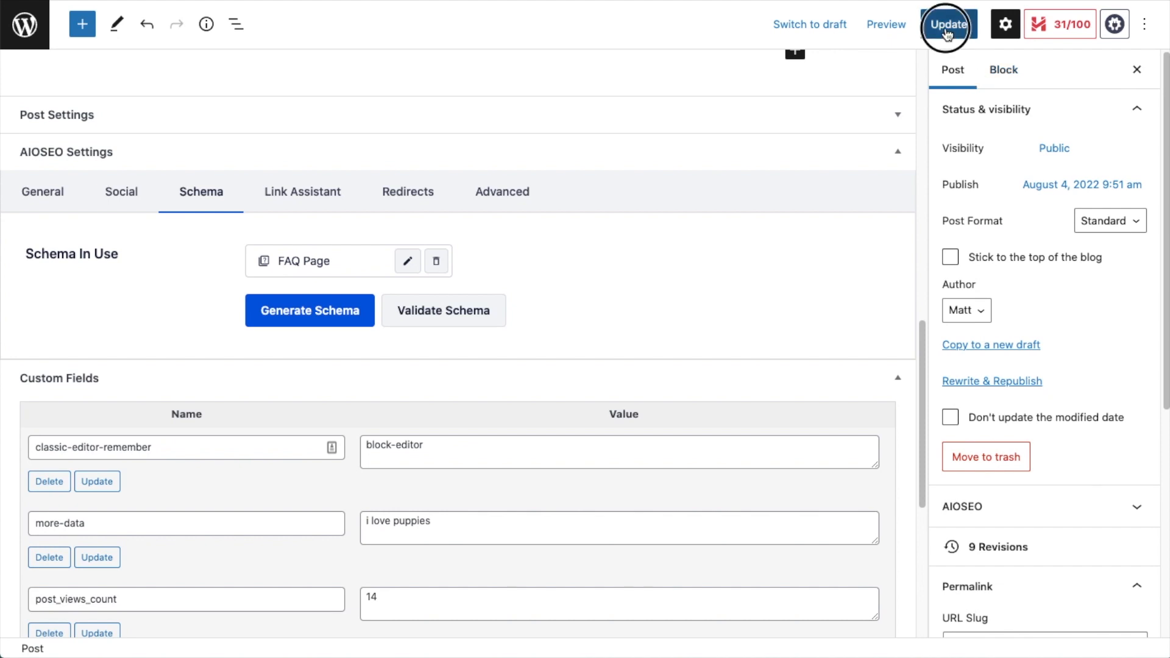
left_click(947, 24)
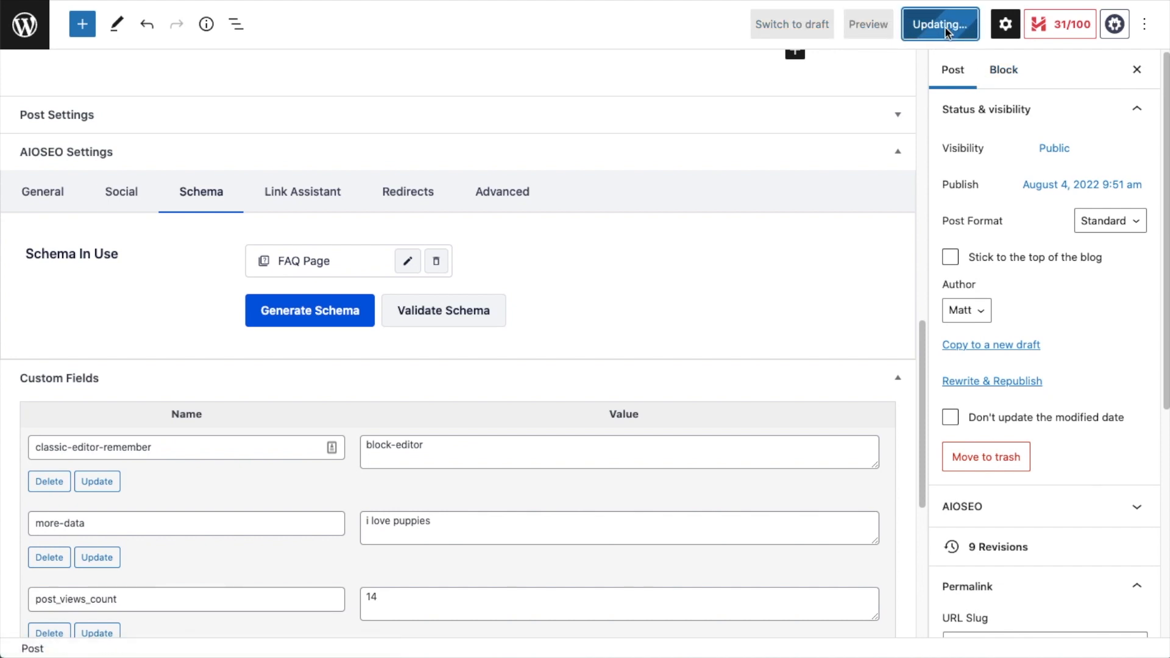
left_click(939, 24)
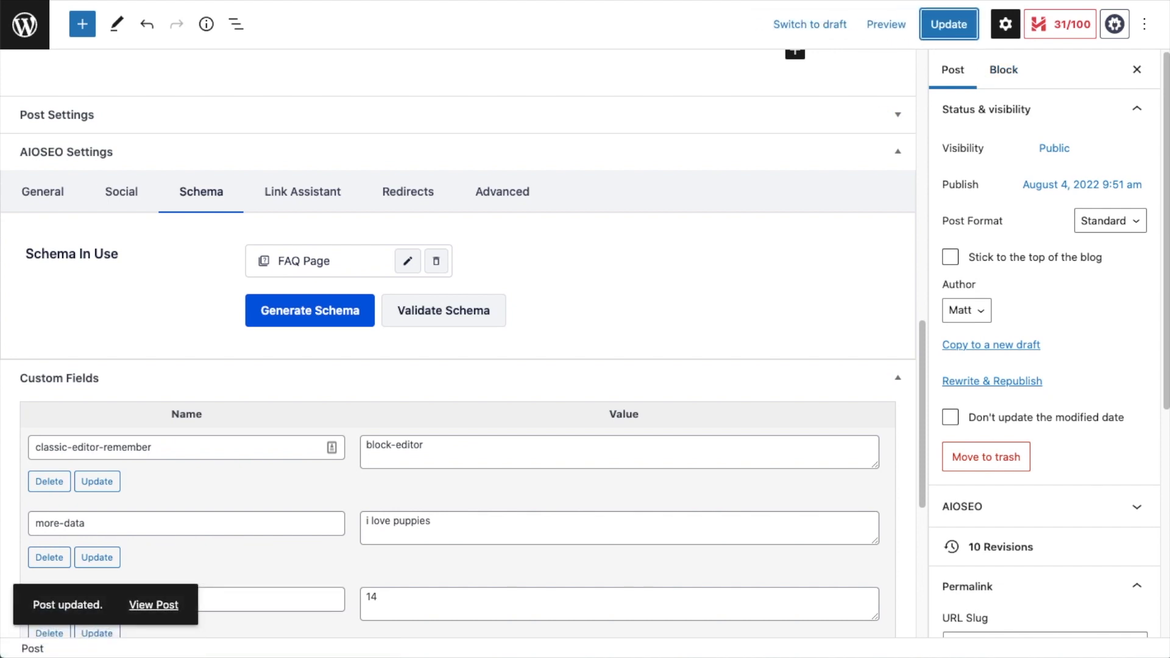